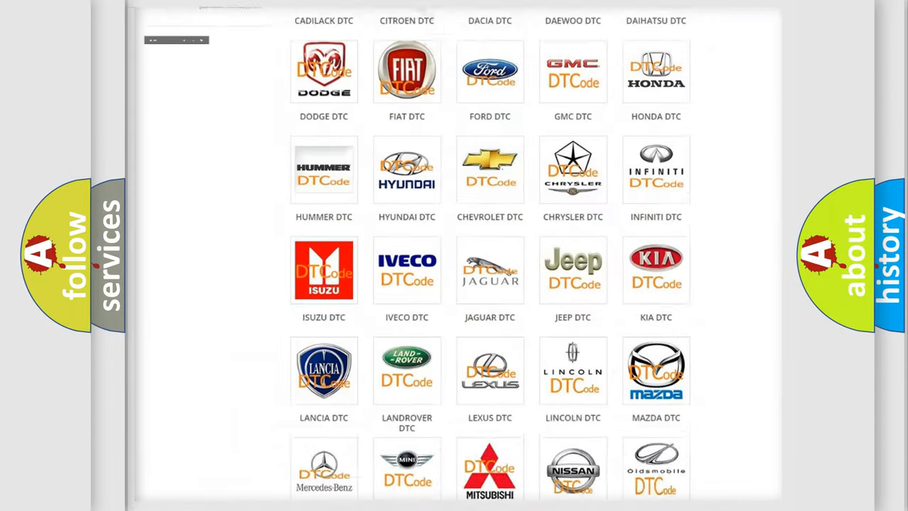
Open the Saturn DTC subcategory page and skim its table of diagnostic trouble codes
scroll(up, 3)
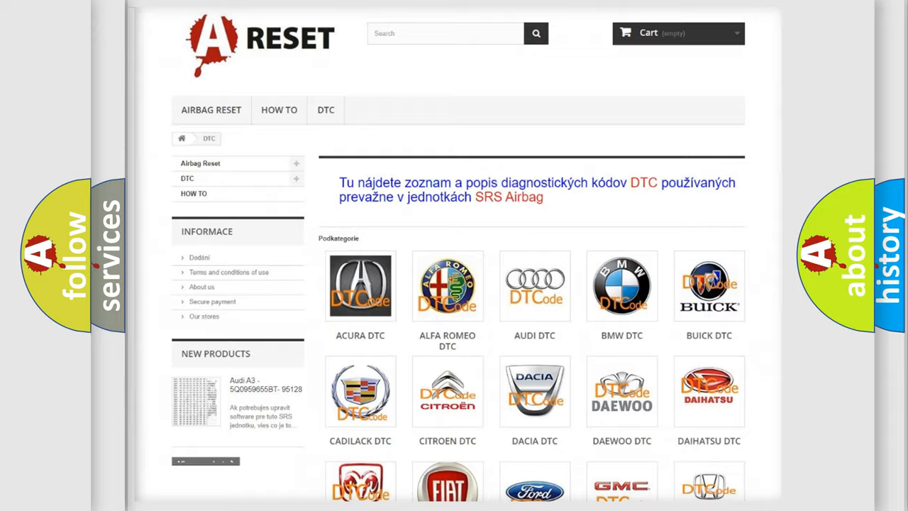
scroll(down, 3)
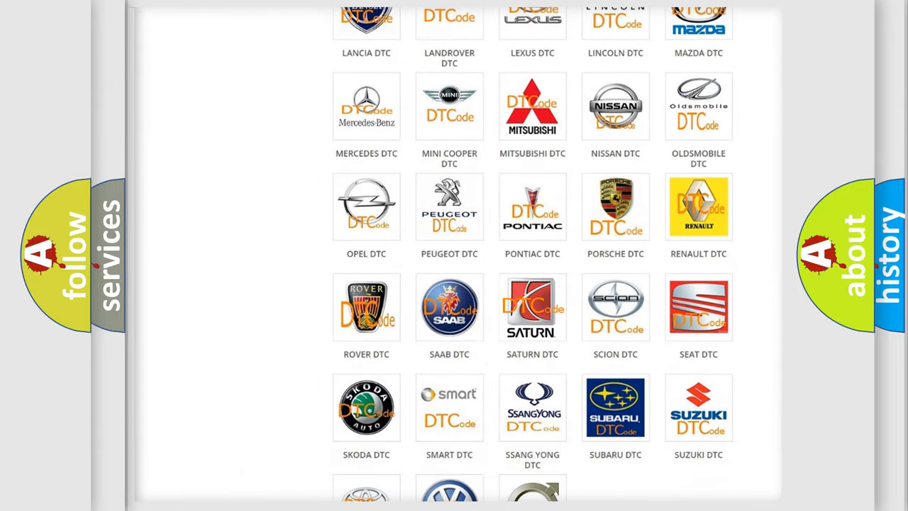
click(532, 307)
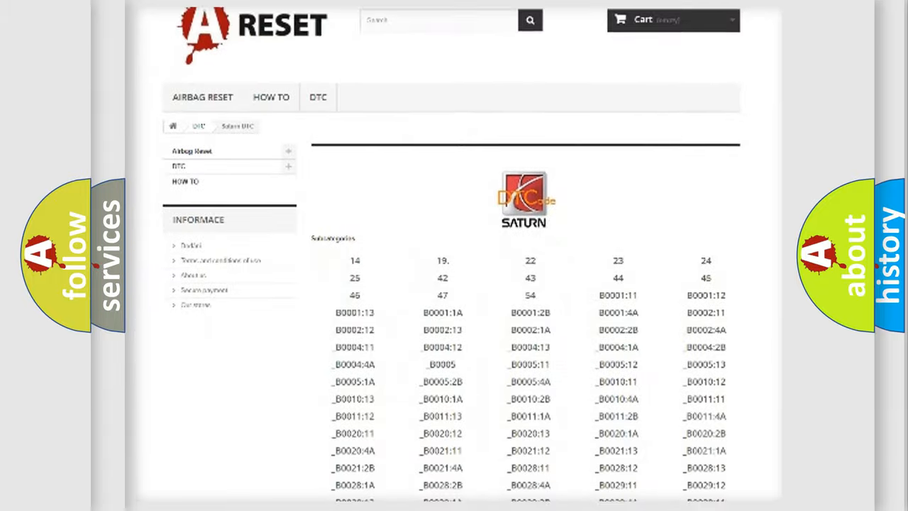
scroll(down, 3)
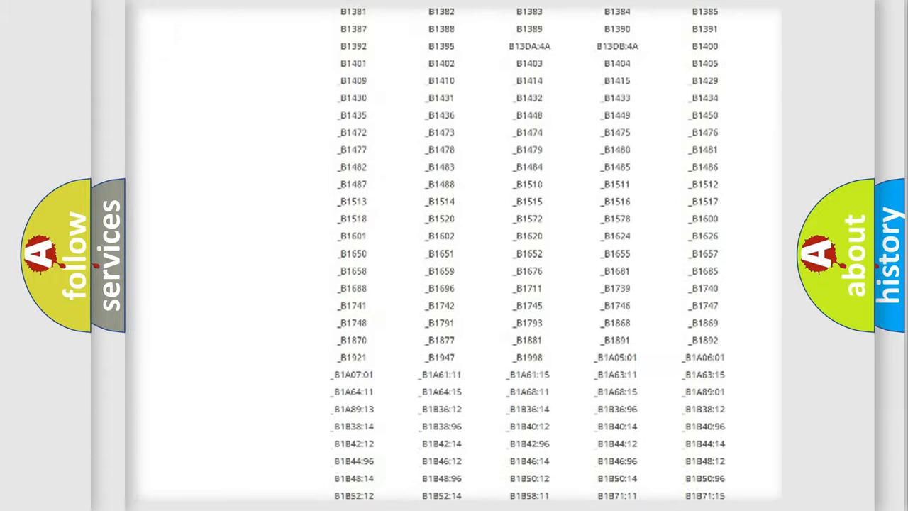
scroll(up, 3)
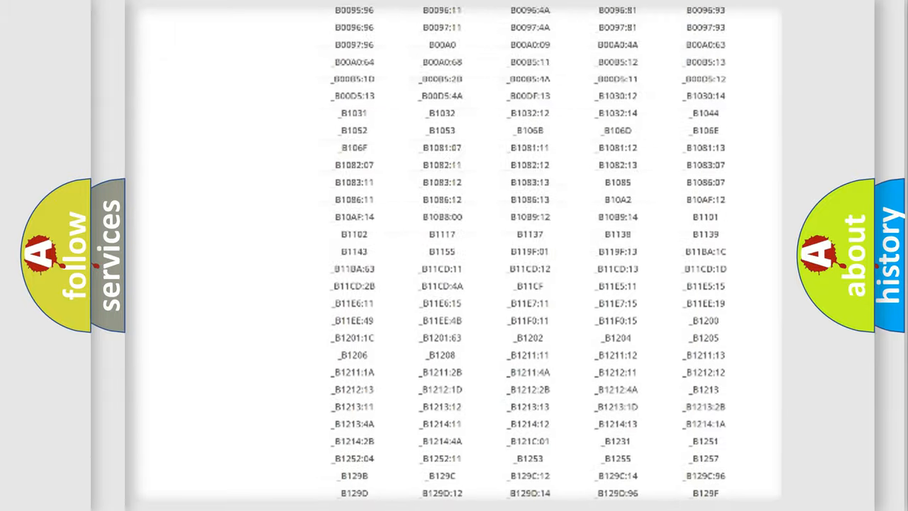
scroll(up, 3)
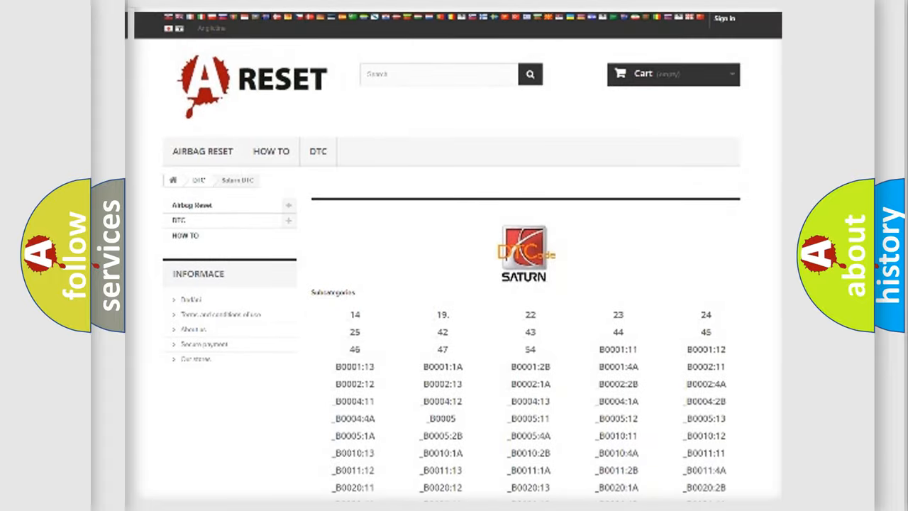